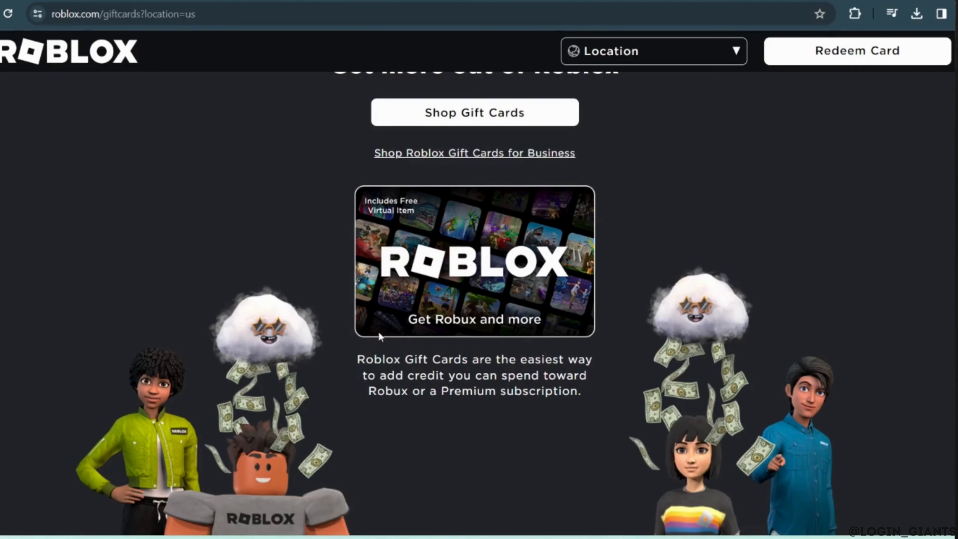
Go from the gift cards page to Redeem Roblox Codes, with the code field ready for entry.
left_click(857, 51)
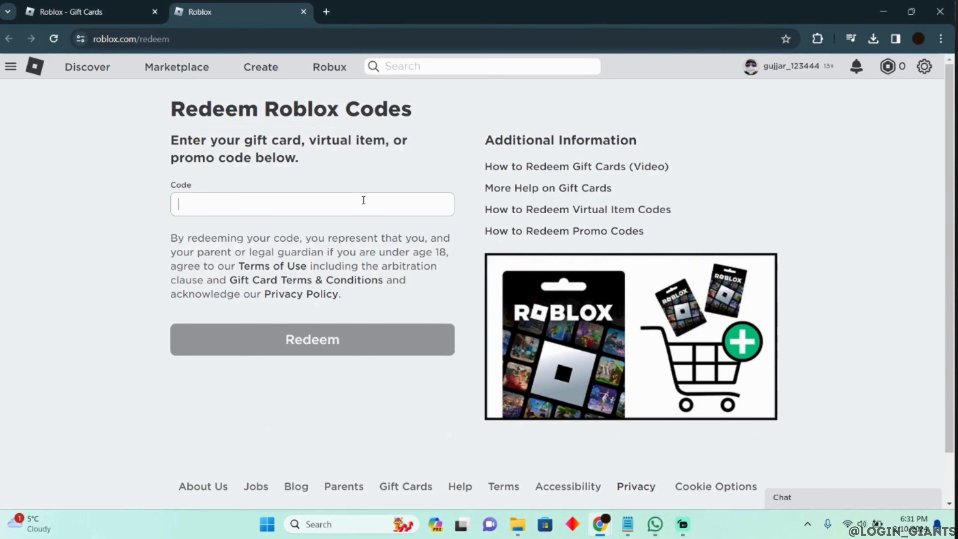